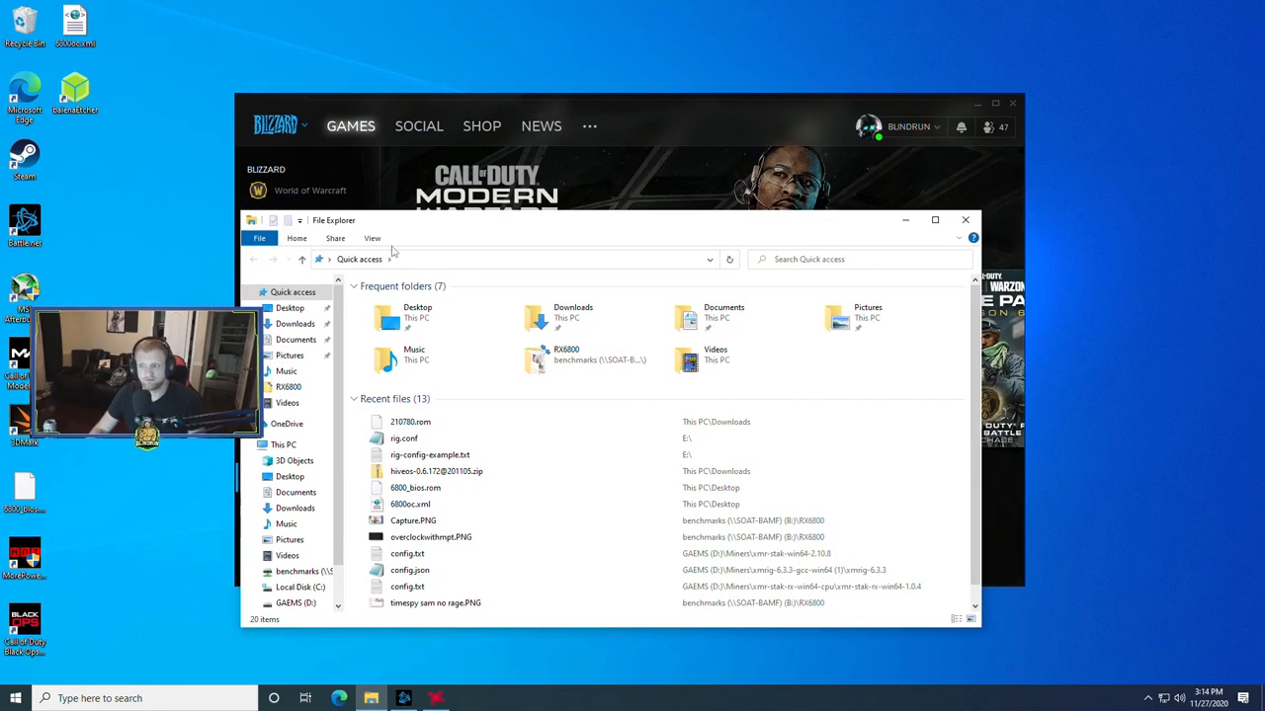
Open adv_options.ini from Documents > Call of Duty Modern Warfare > players.
{"action": "left_click", "coordinate": [297, 340]}
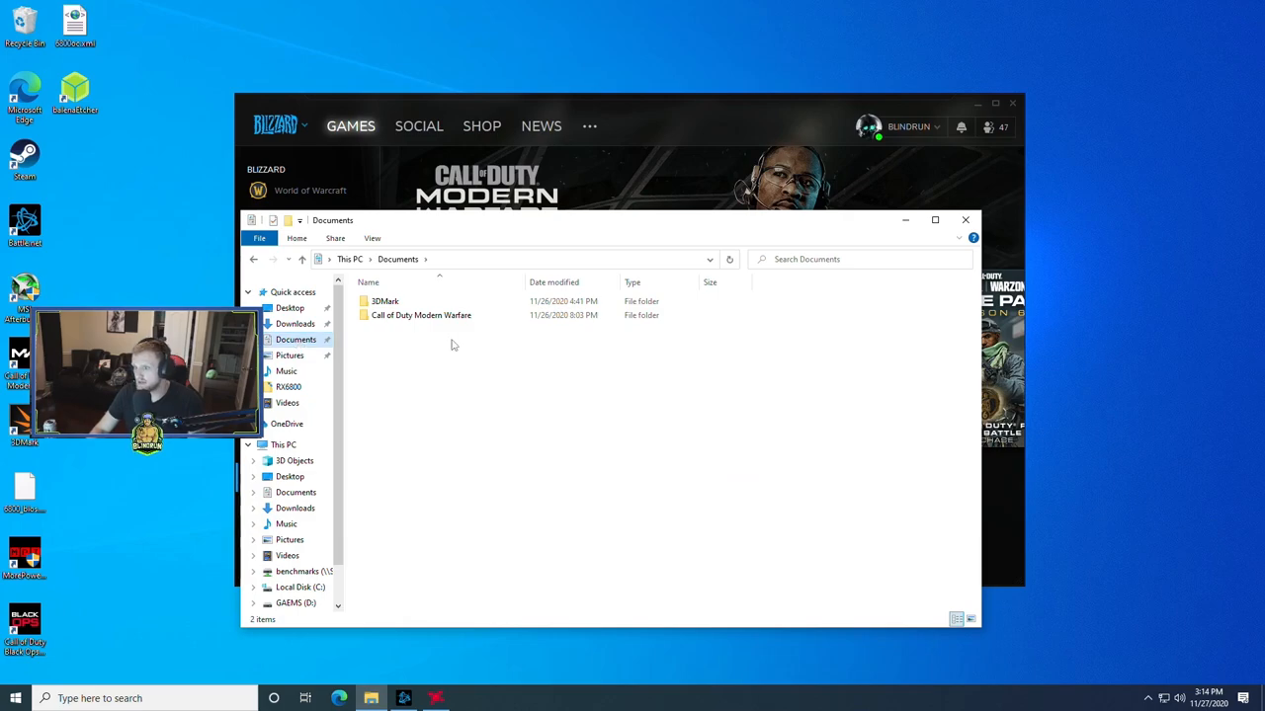
{"action": "double_click", "coordinate": [421, 314]}
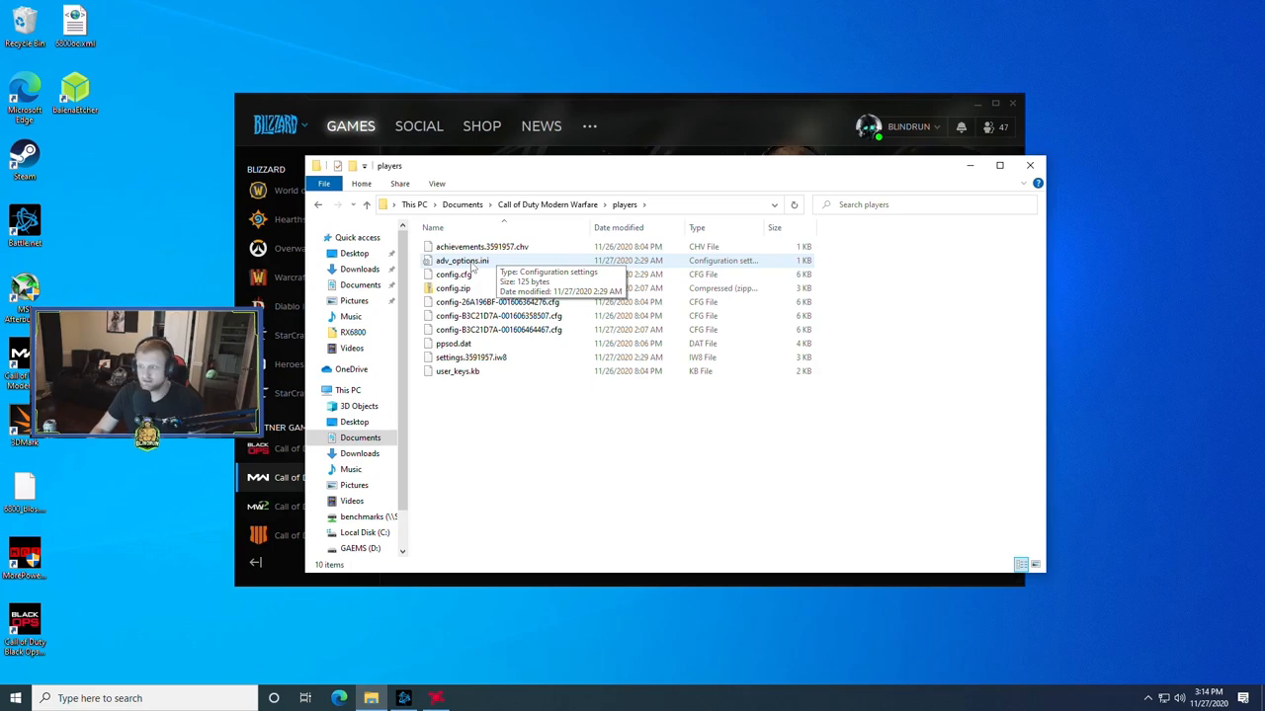
{"action": "double_click", "coordinate": [462, 261]}
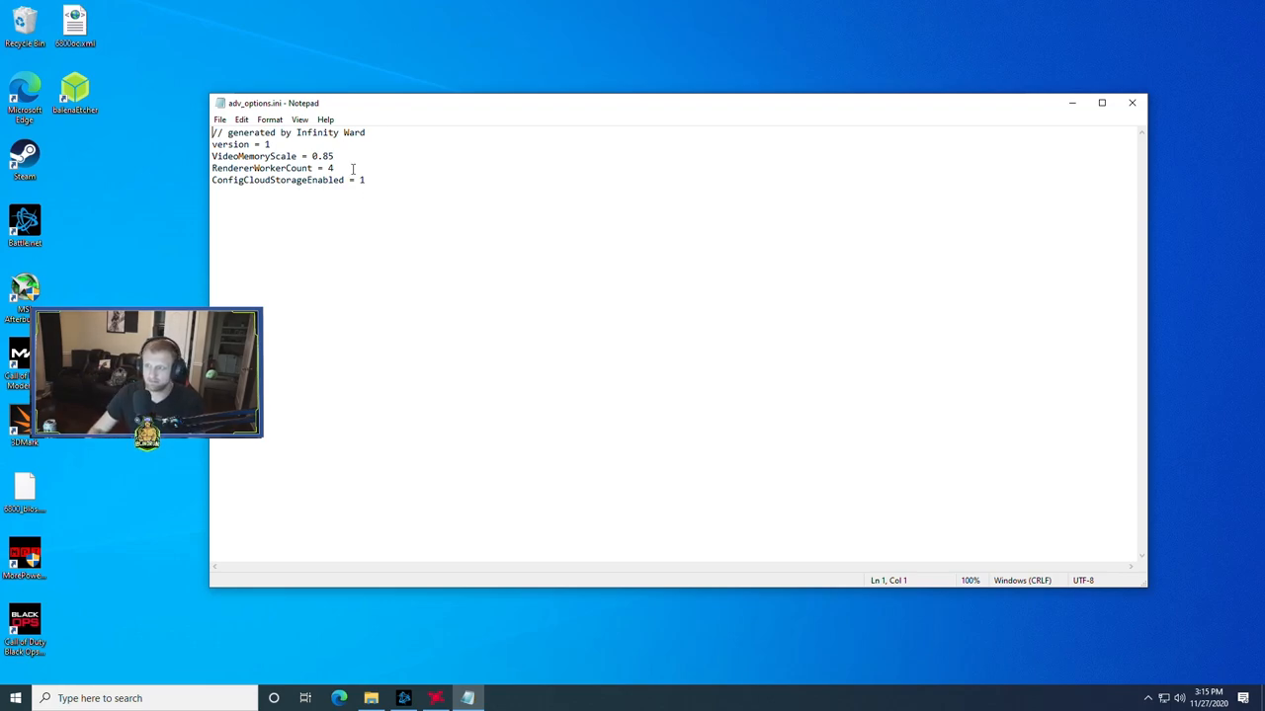
Place the cursor at the end of the RendererWorkerCount = 4 line for editing.
{"action": "left_click", "coordinate": [368, 178]}
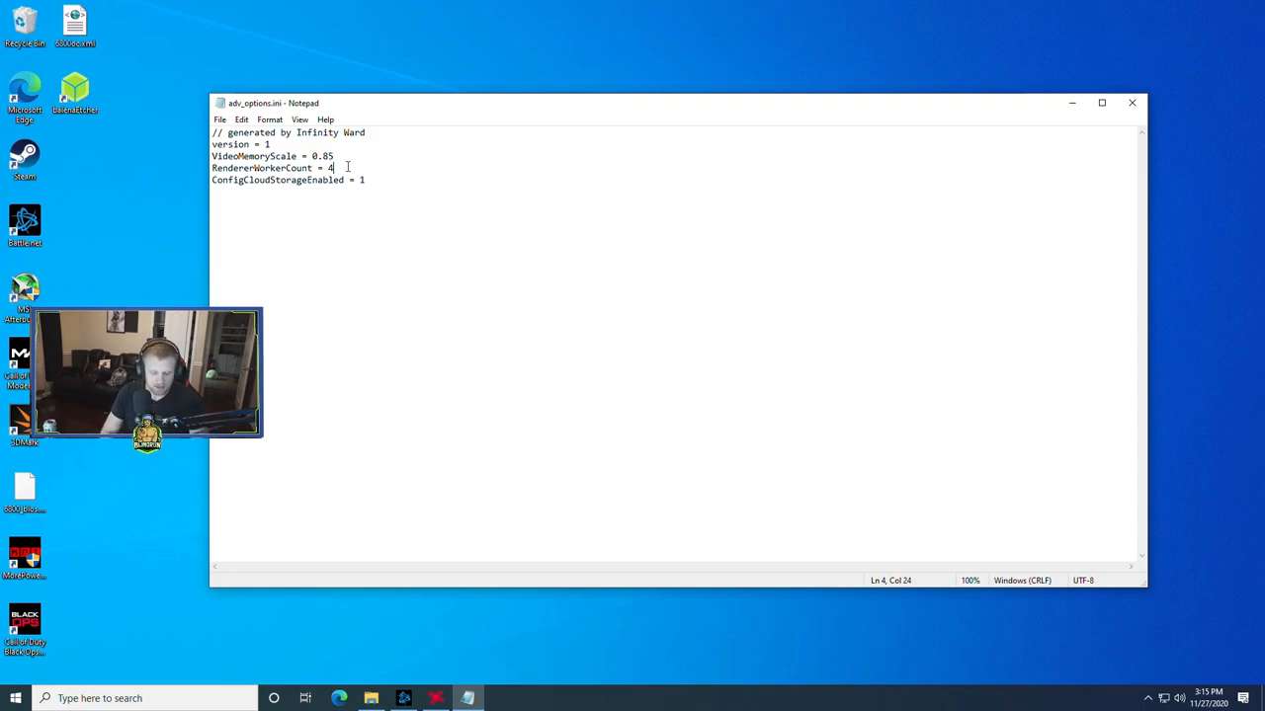
Set RendererWorkerCount to 6 and VideoMemoryScale to 0.65.
{"action": "type", "text": "6"}
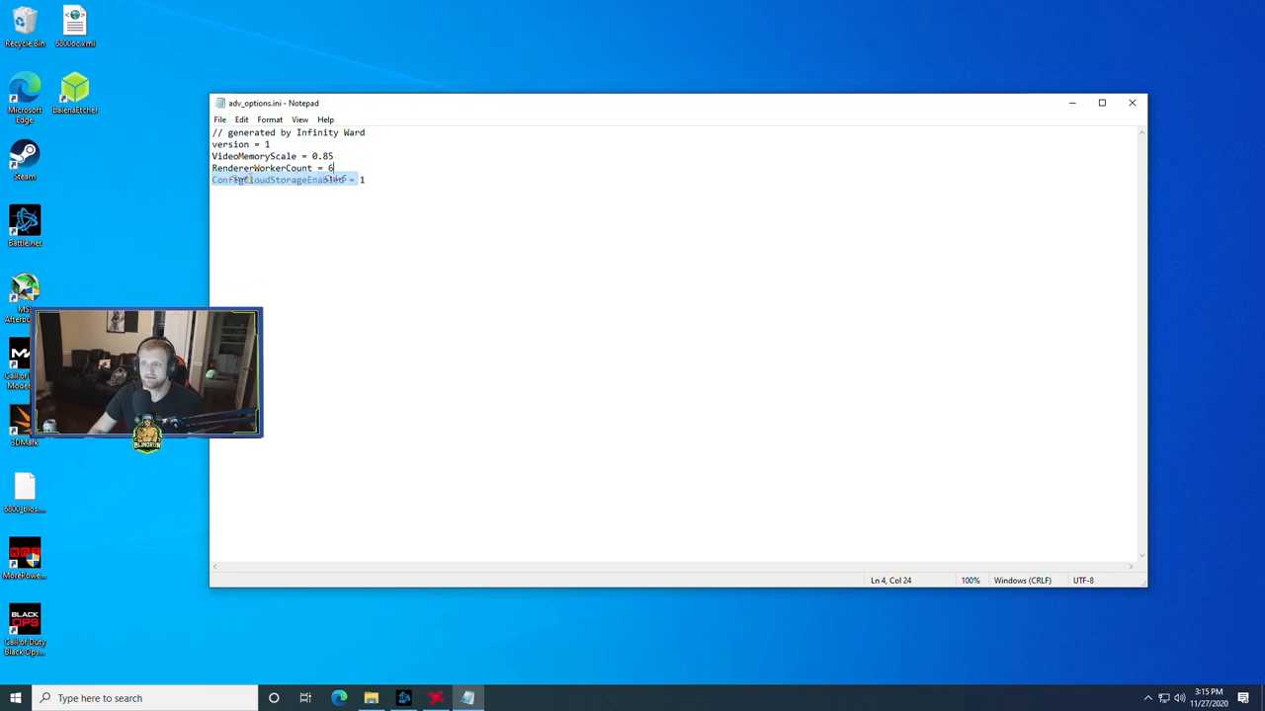
{"action": "left_click", "coordinate": [372, 208]}
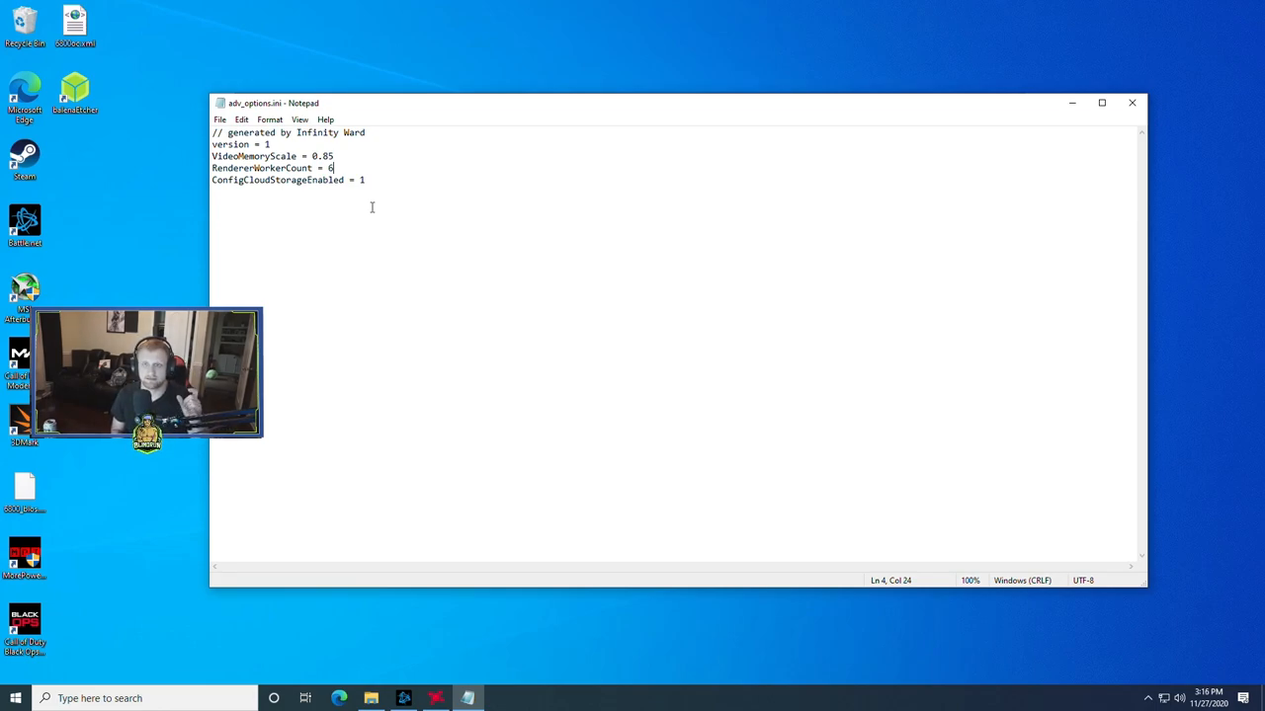
{"action": "left_click", "coordinate": [336, 156]}
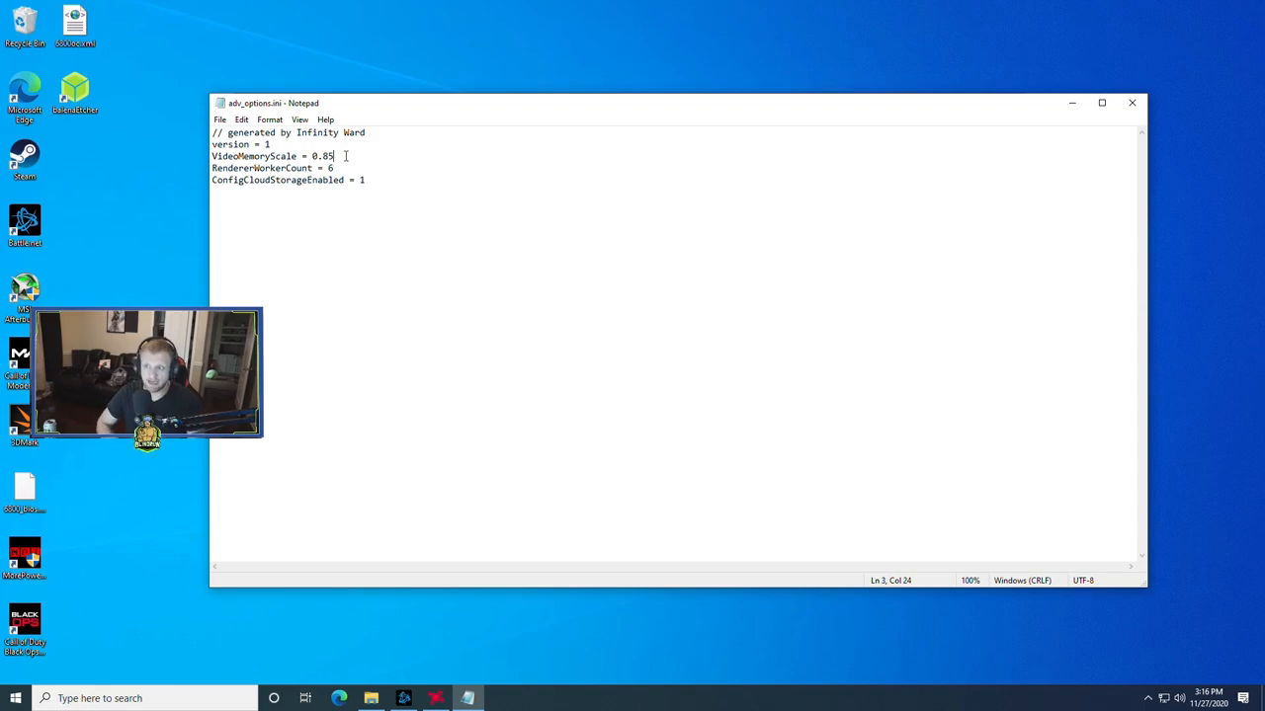
{"action": "key", "text": "BackSpace"}
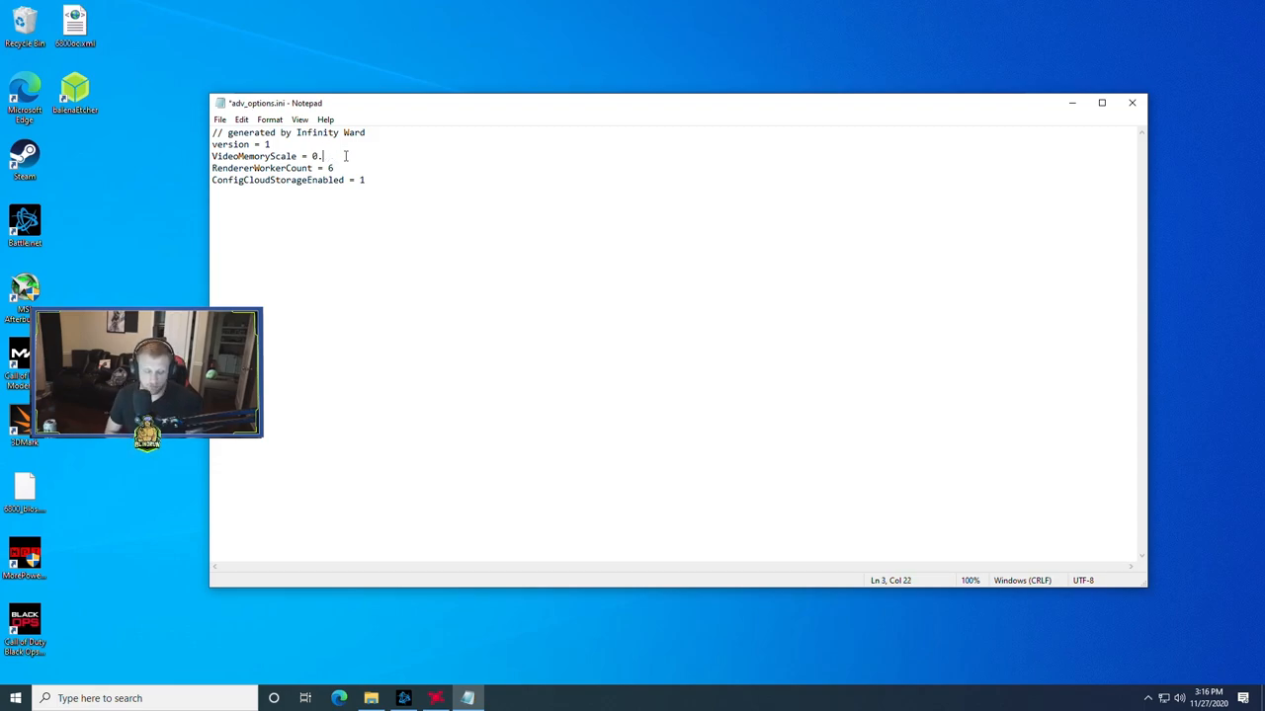
{"action": "type", "text": "65"}
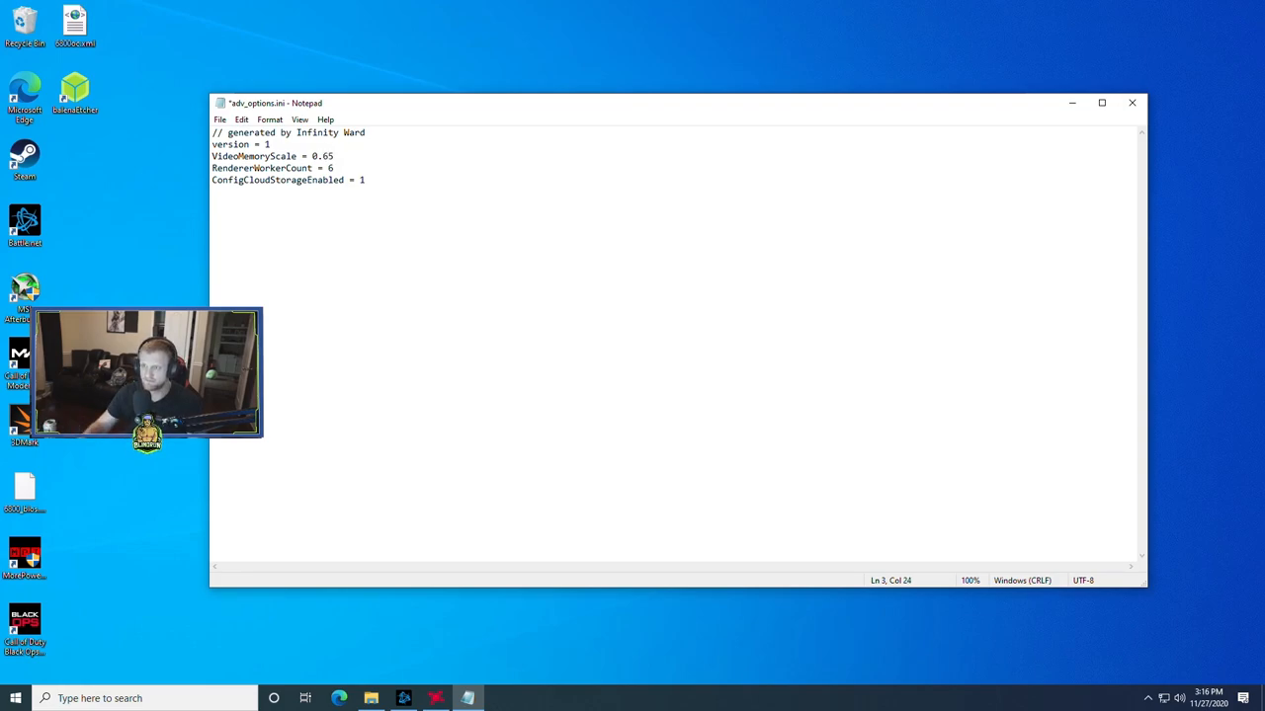
Save adv_options.ini with the new values.
{"action": "left_click", "coordinate": [220, 121]}
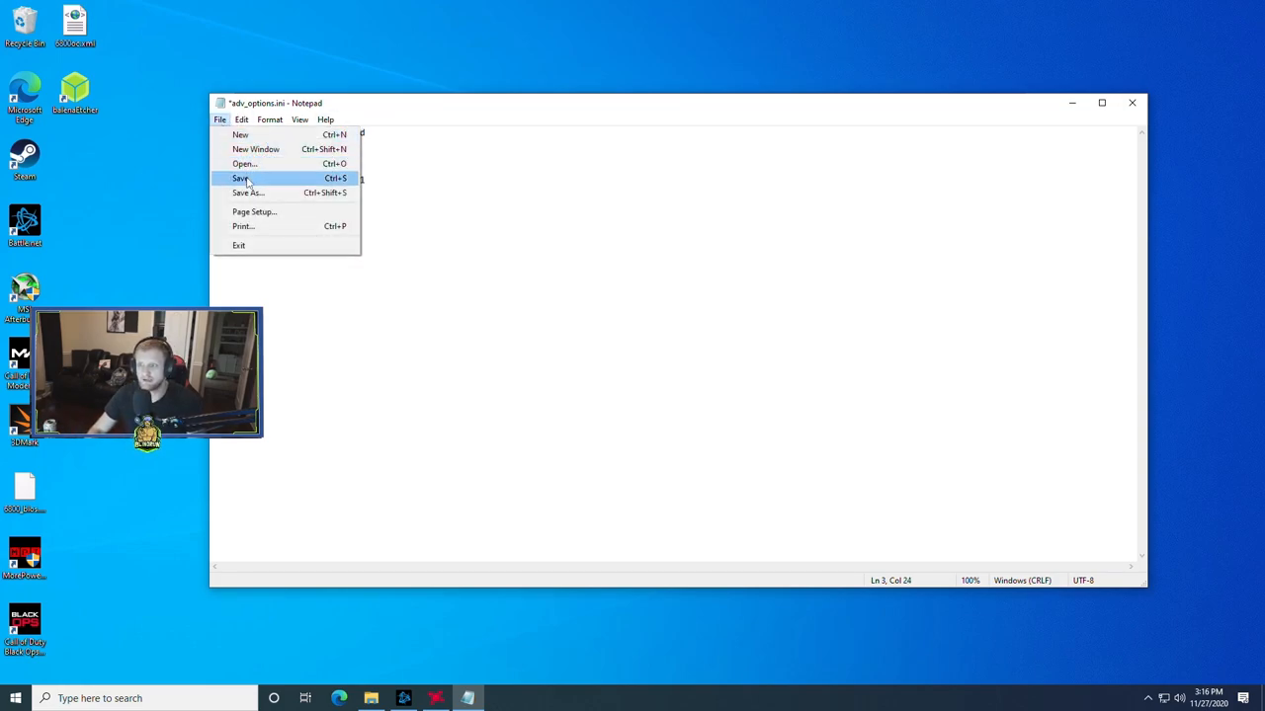
{"action": "left_click", "coordinate": [241, 178]}
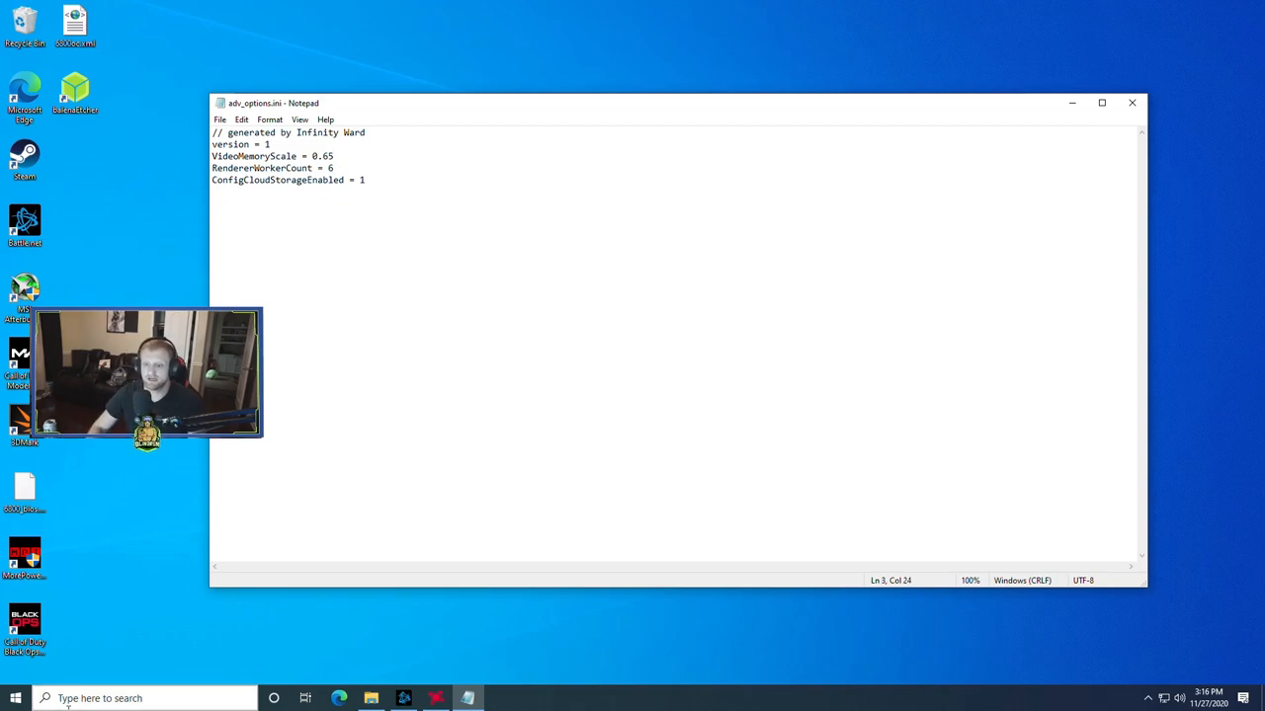
Look up 'about your PC' in Start and review the processor and RAM specifications.
{"action": "type", "text": "about your PC"}
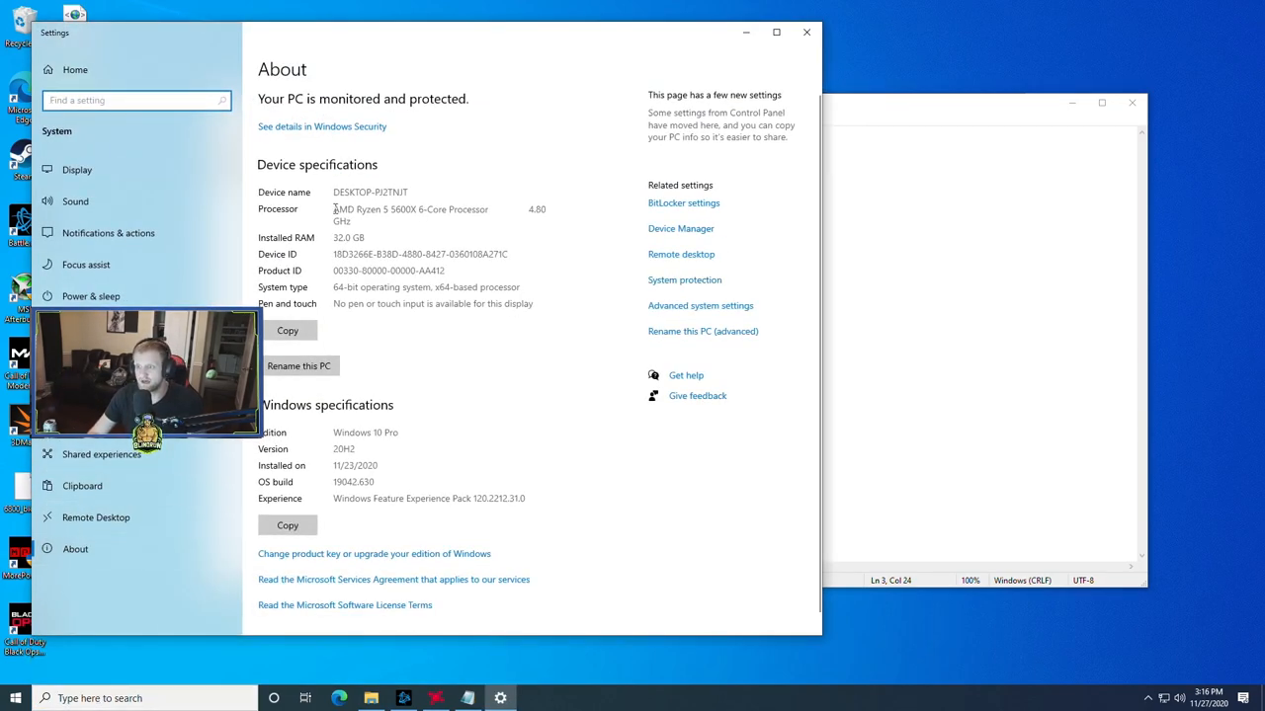
{"action": "double_click", "coordinate": [407, 210]}
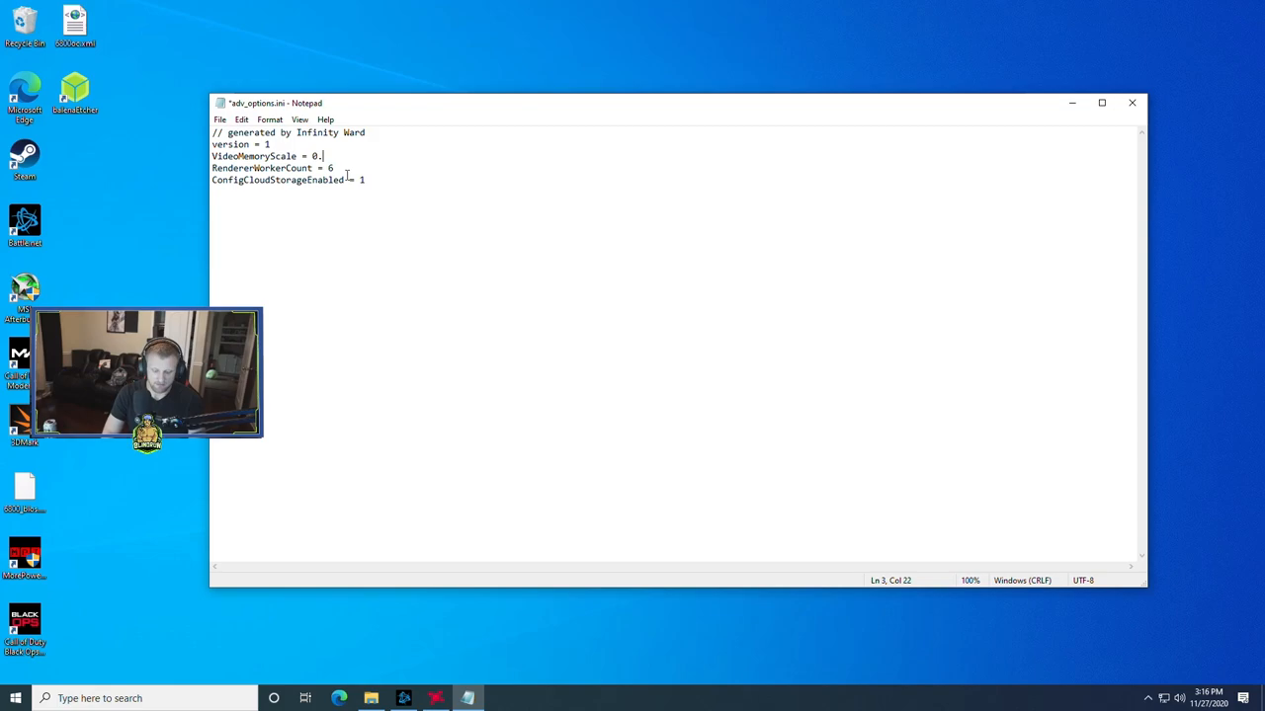
Set VideoMemoryScale back to 0.85 and save the file, keeping RendererWorkerCount at 6.
{"action": "type", "text": "85"}
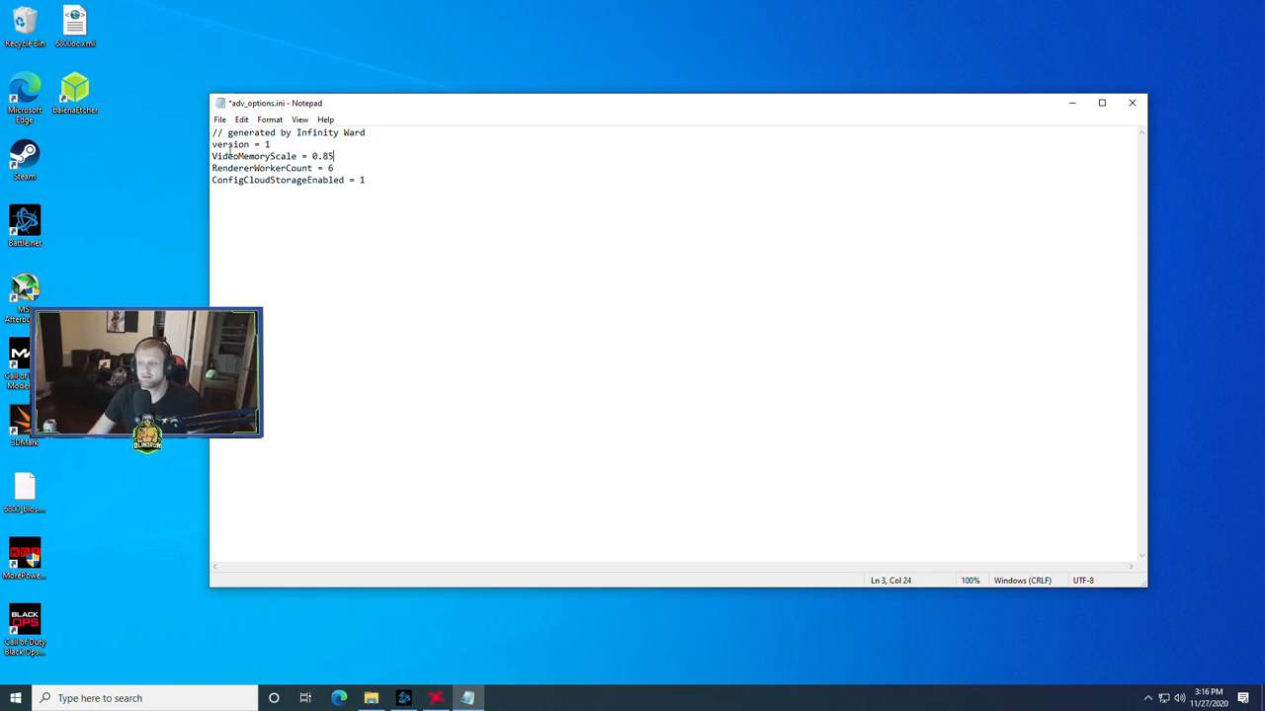
{"action": "left_click", "coordinate": [220, 119]}
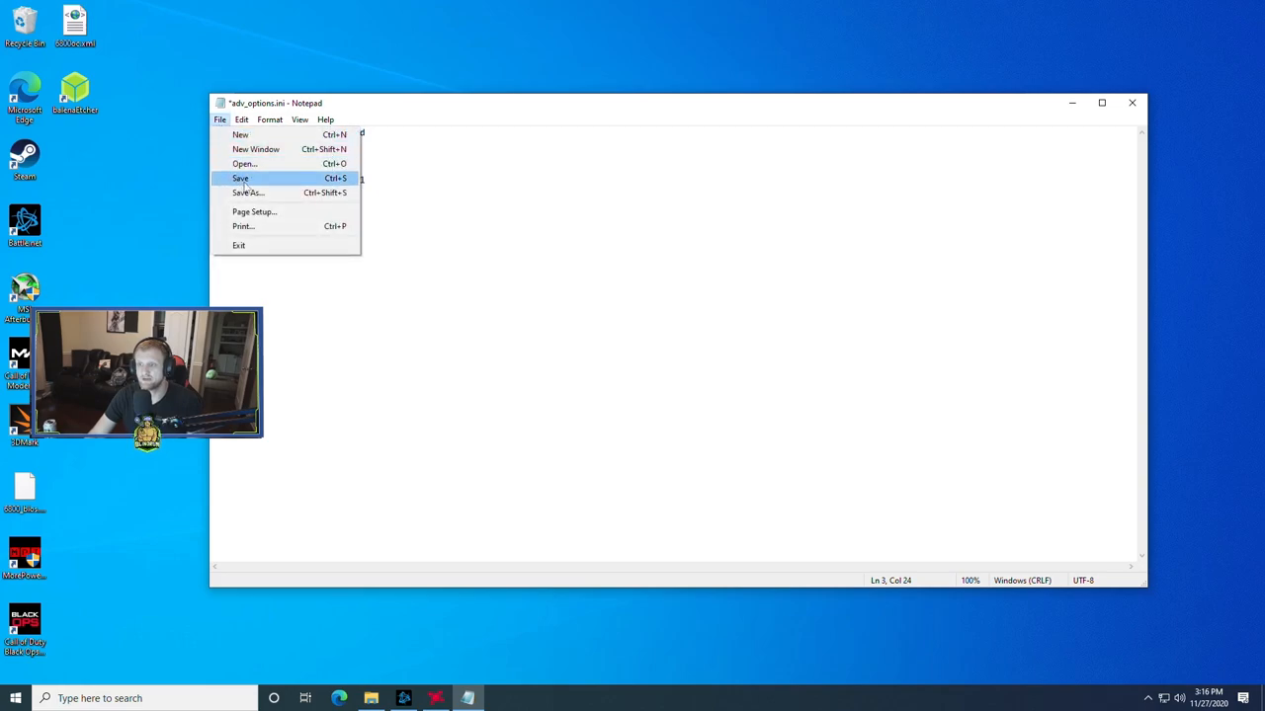
{"action": "left_click", "coordinate": [241, 178]}
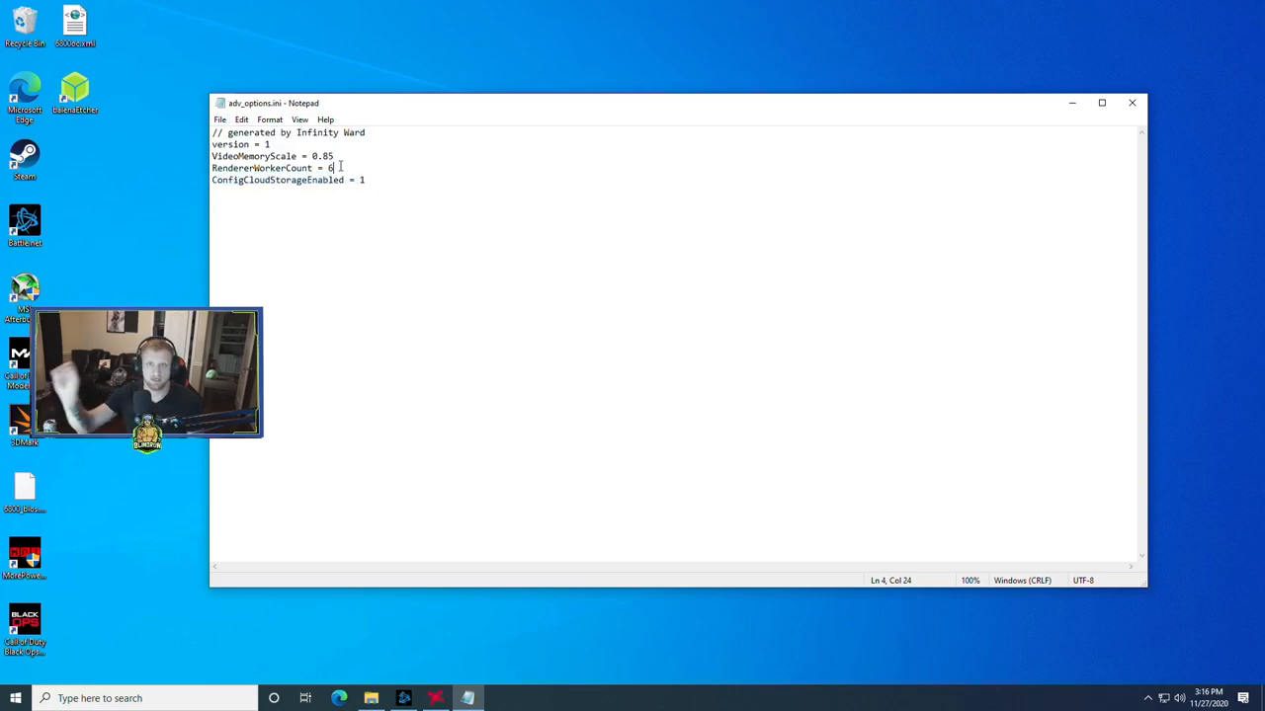